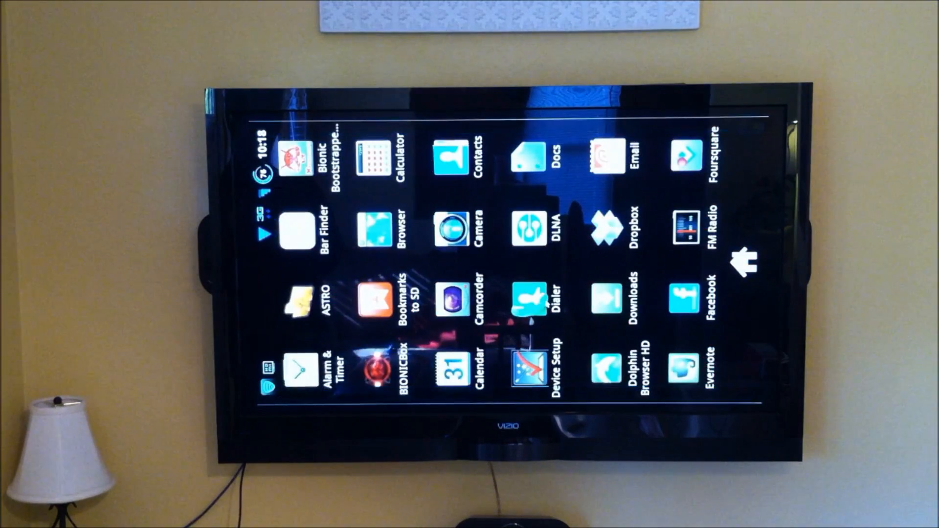
pyautogui.hscroll(-3)
pyautogui.write('tweakmydevic')
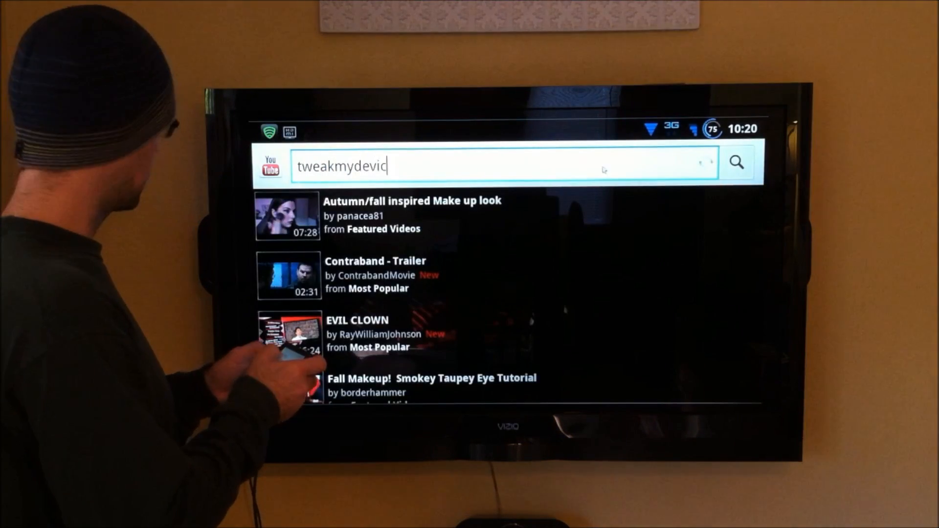
pyautogui.write('e')
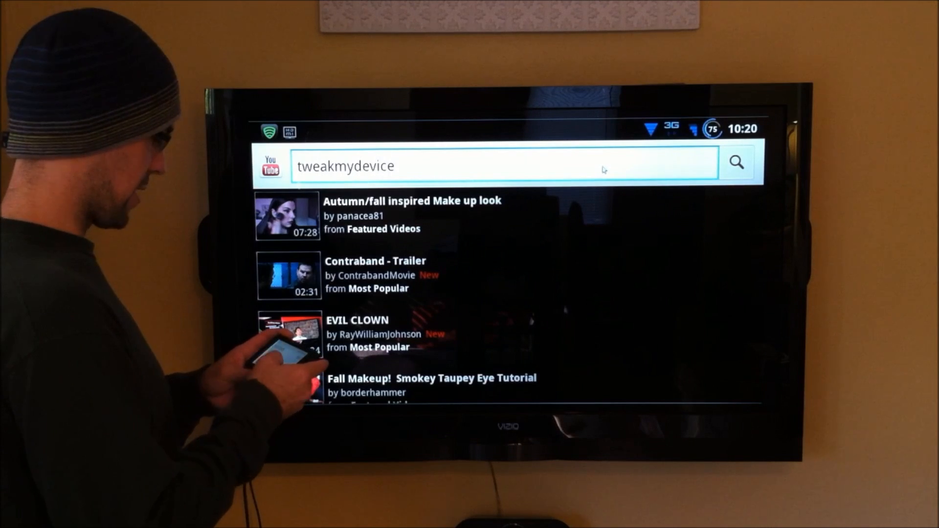